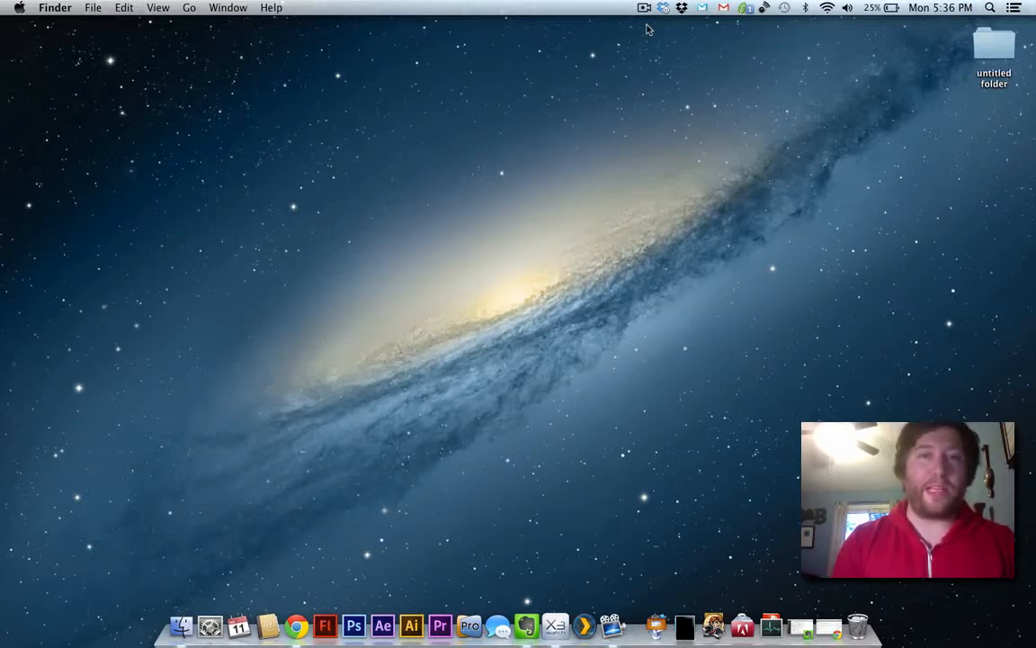
mouse_move(342, 466)
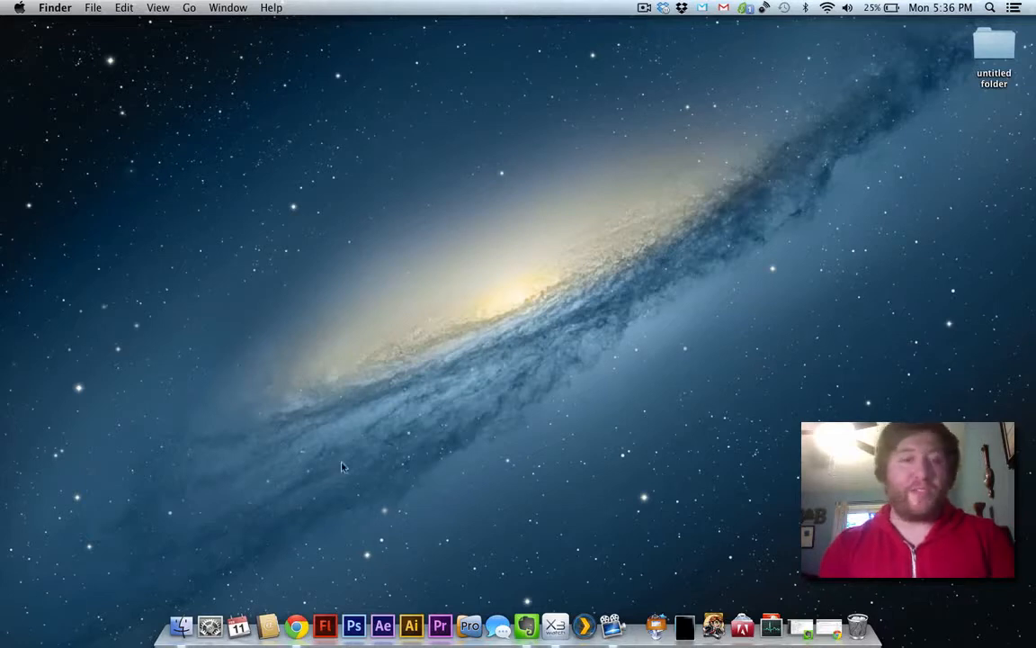
Launch Calendar from the Dock
left_click(239, 624)
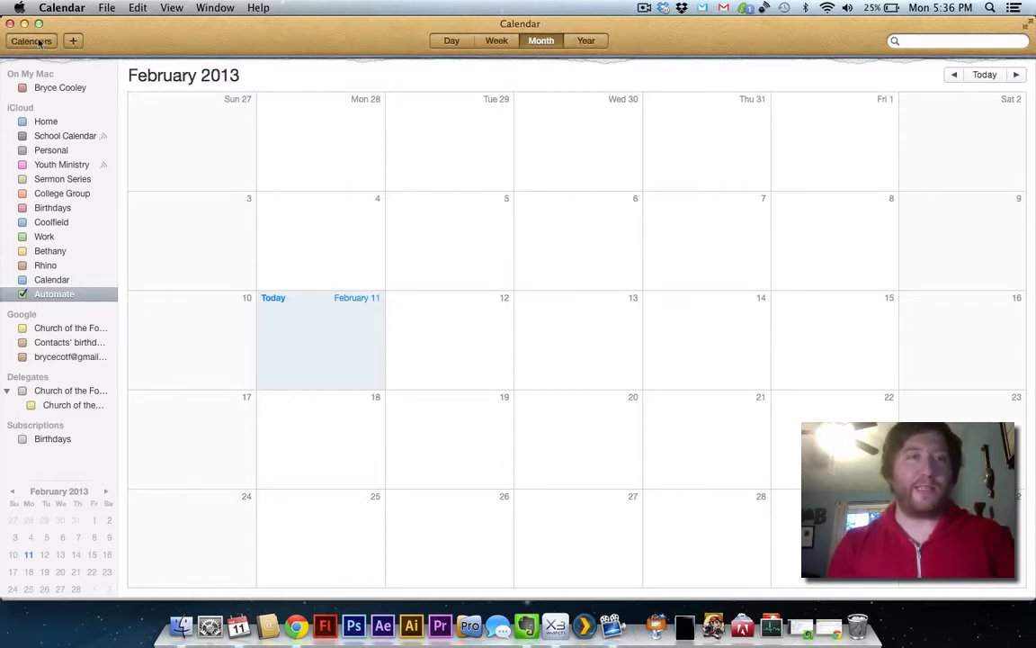
Hide the calendar list so February 2013 fills the window
left_click(31, 40)
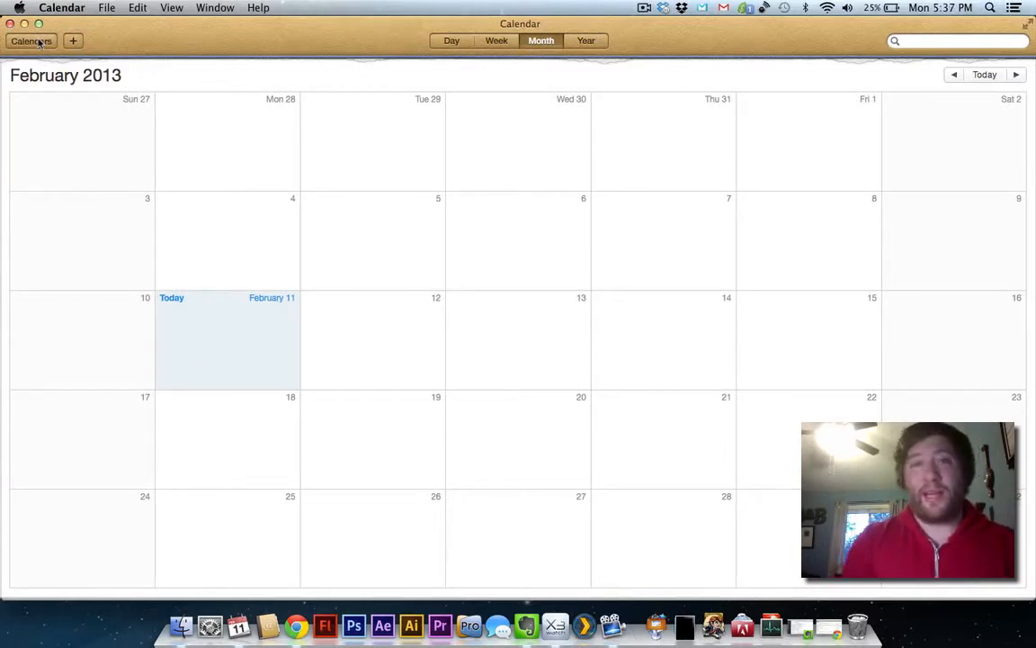
mouse_move(214, 334)
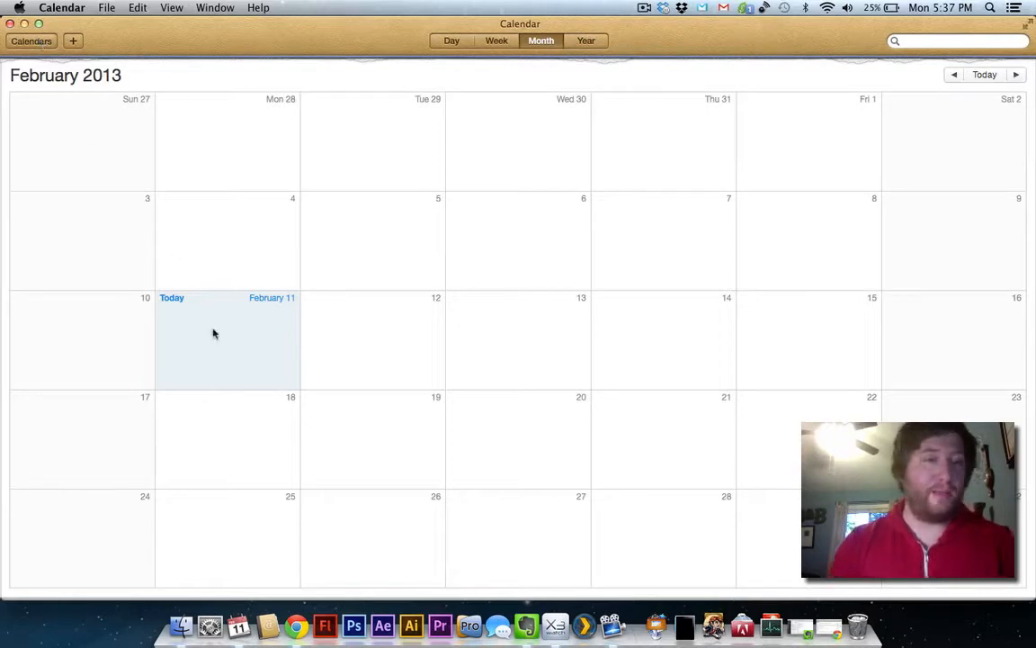
Create an event on February 11 titled 'Open Plex Media Center'
double_click(227, 333)
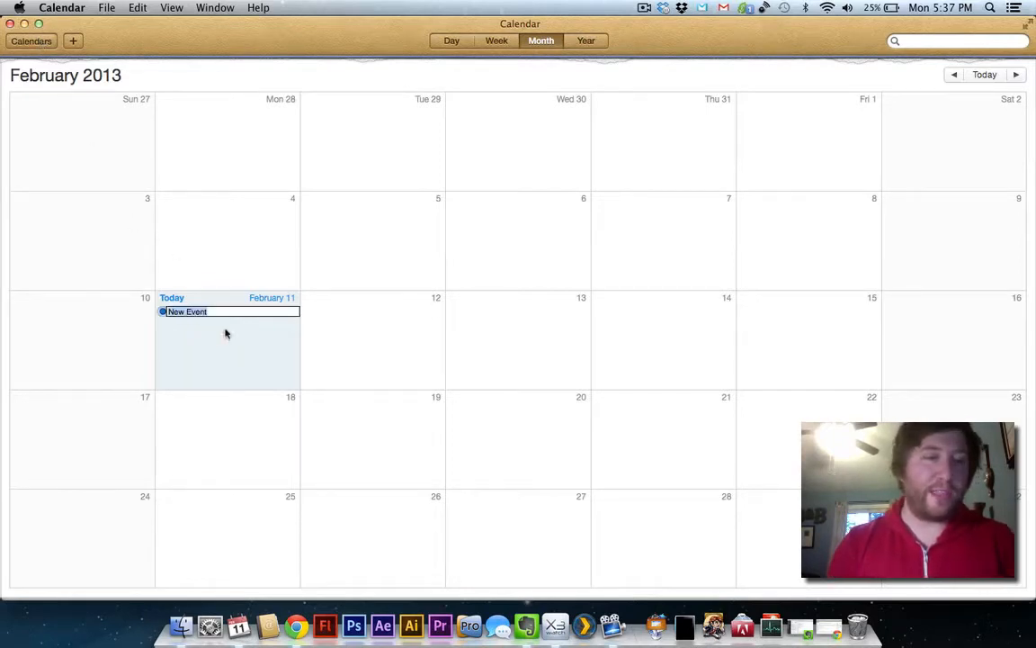
type("Open")
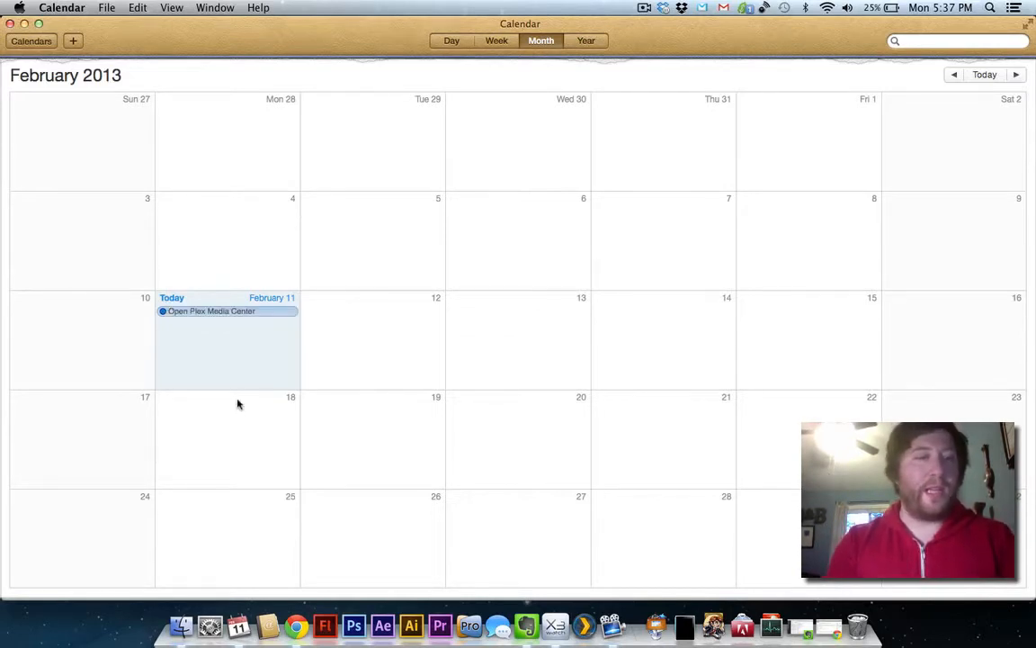
Put the event in the Automate calendar and make it timed, 5:40–6:40 PM
left_click(211, 311)
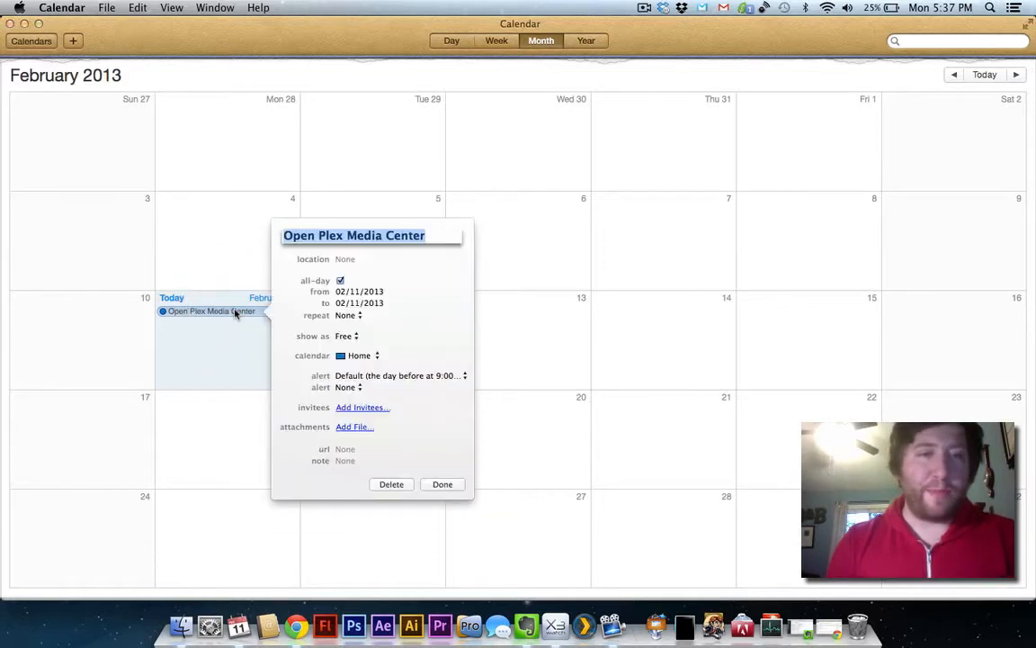
left_click(359, 356)
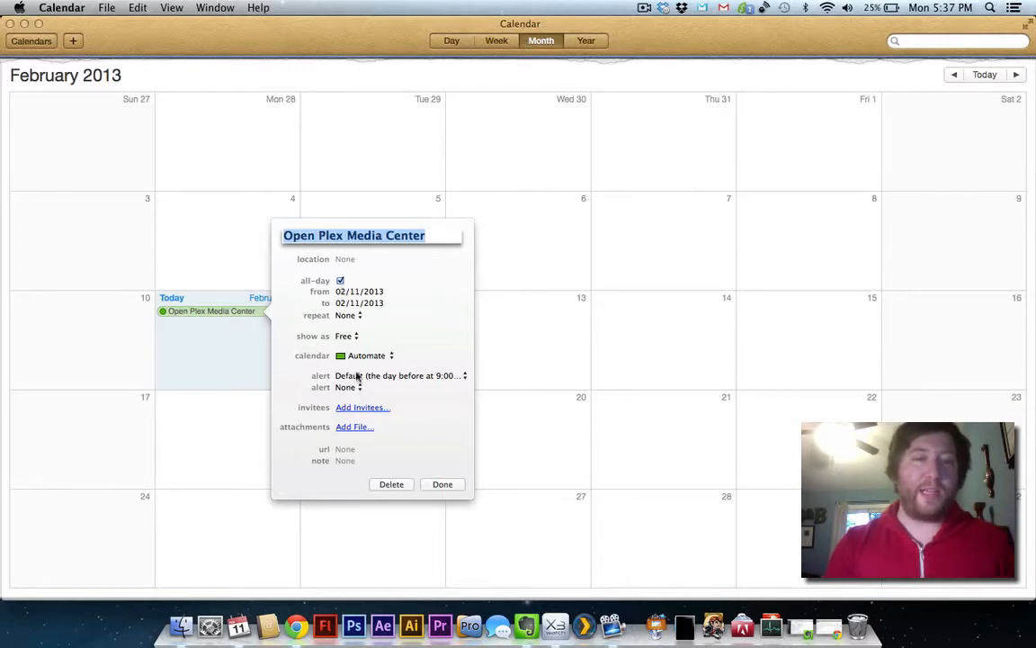
left_click(400, 376)
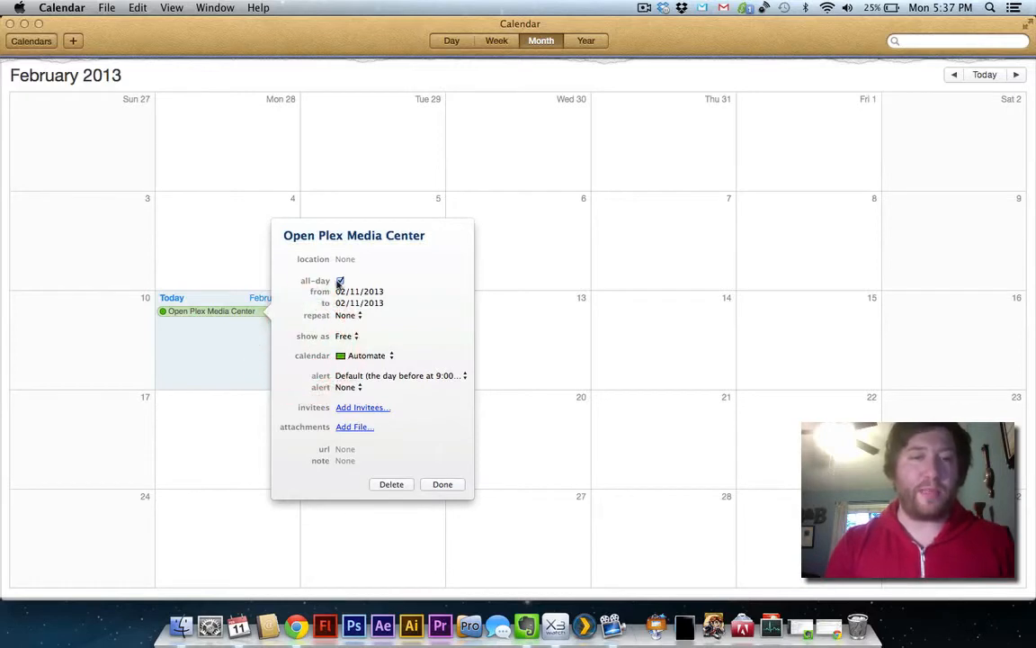
left_click(340, 280)
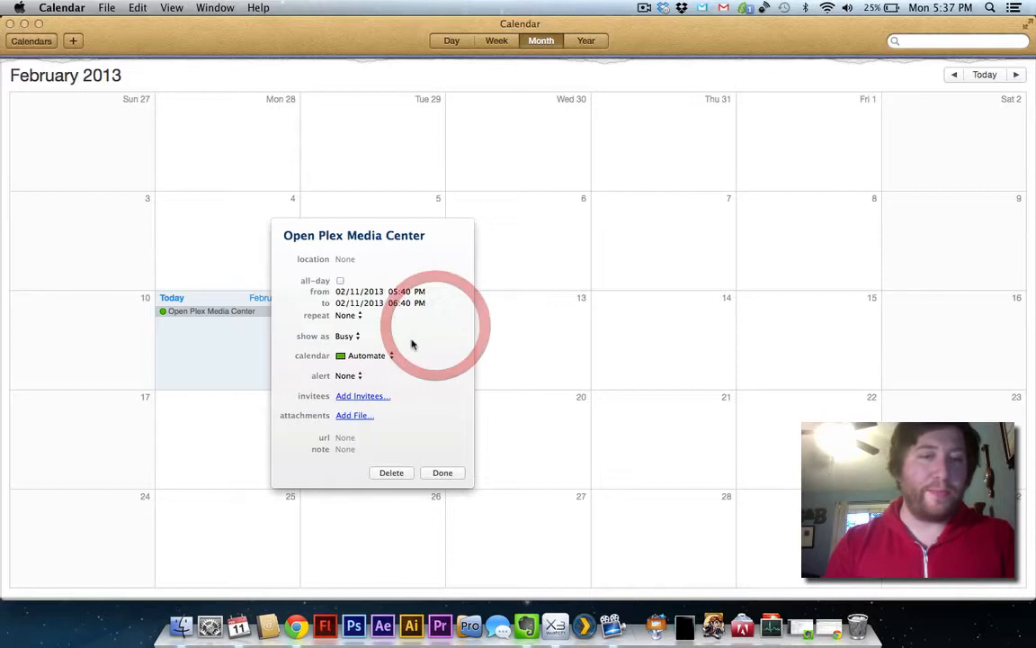
Set the event's alert type to Open File and show the file choices
left_click(348, 376)
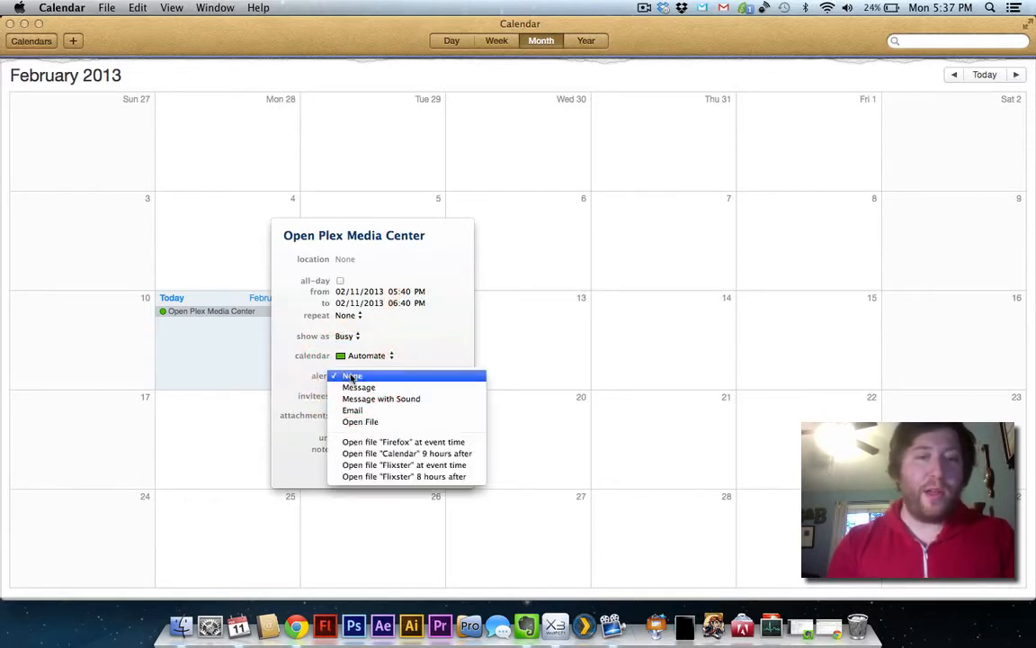
mouse_move(360, 421)
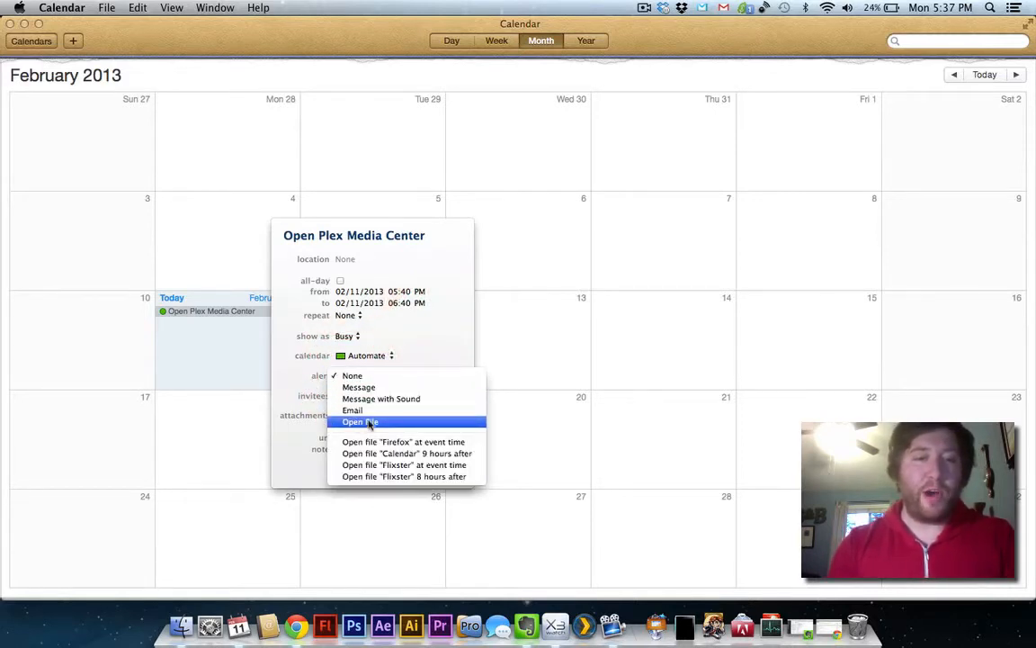
left_click(359, 422)
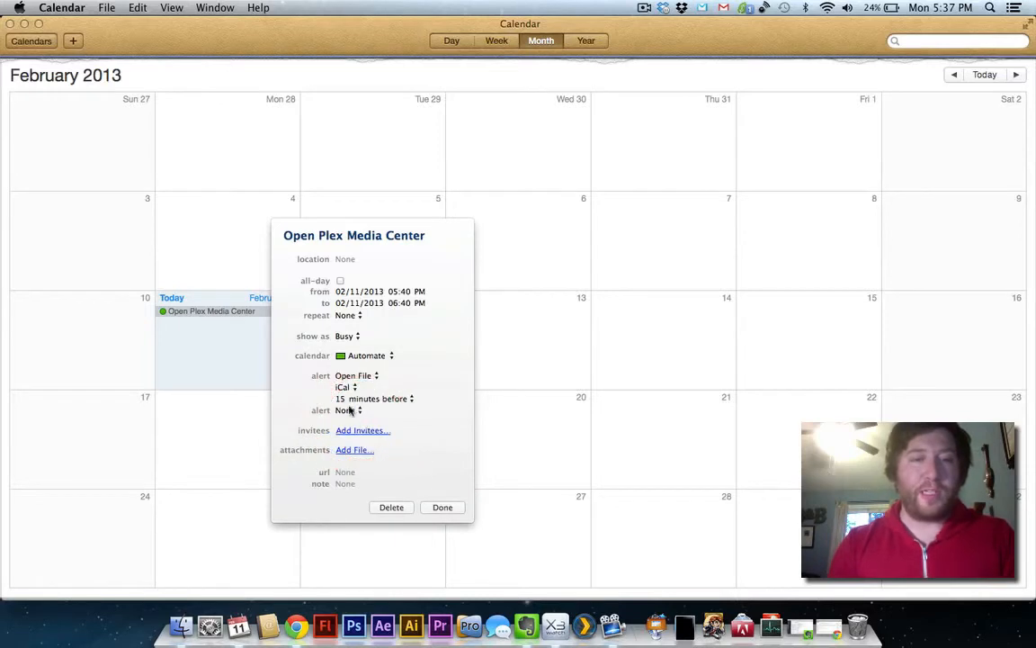
left_click(347, 387)
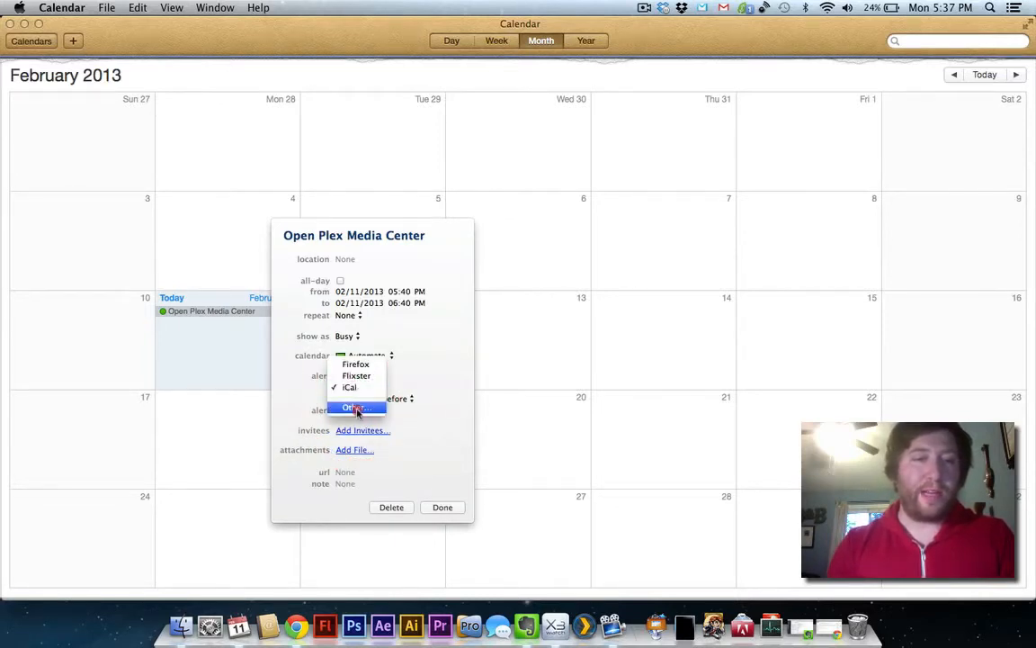
Make the alert open Plex from Applications, 0 minutes before the start
left_click(355, 407)
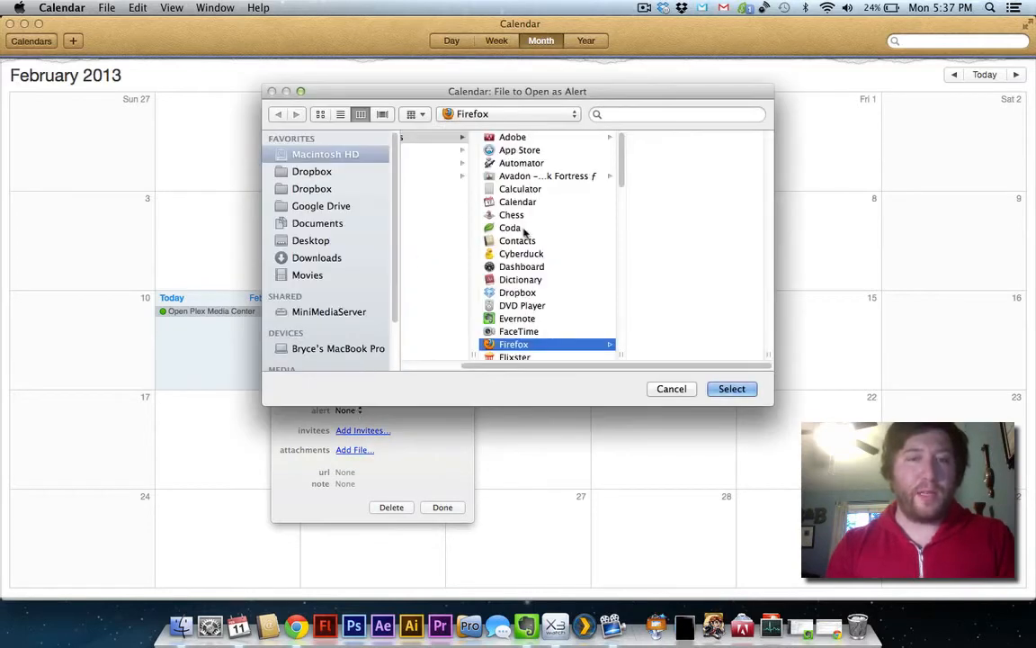
scroll("down", 3)
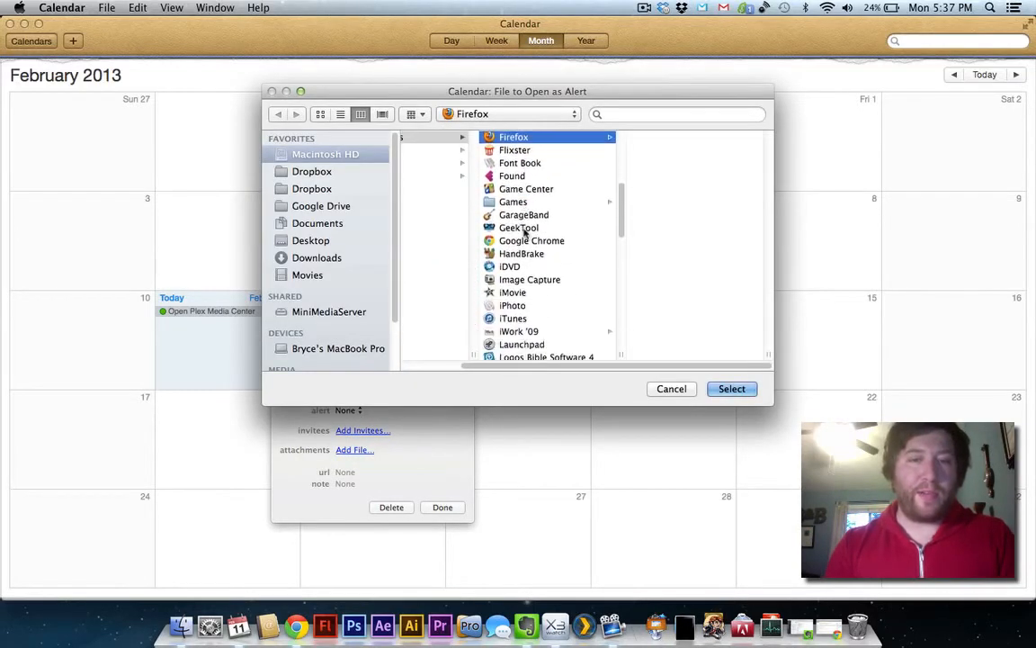
scroll("down", 3)
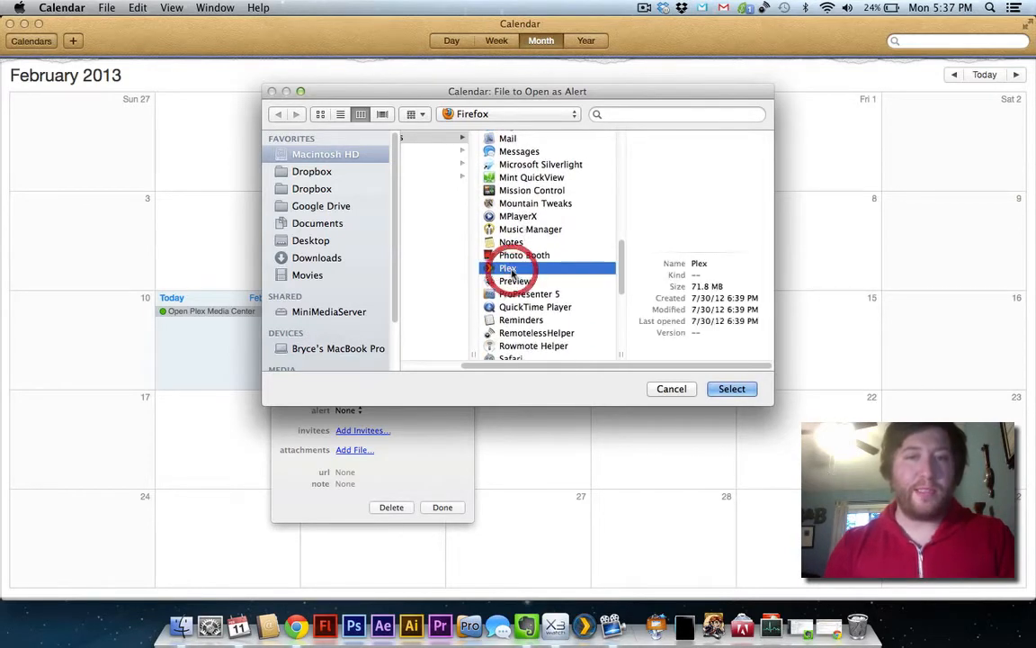
left_click(732, 389)
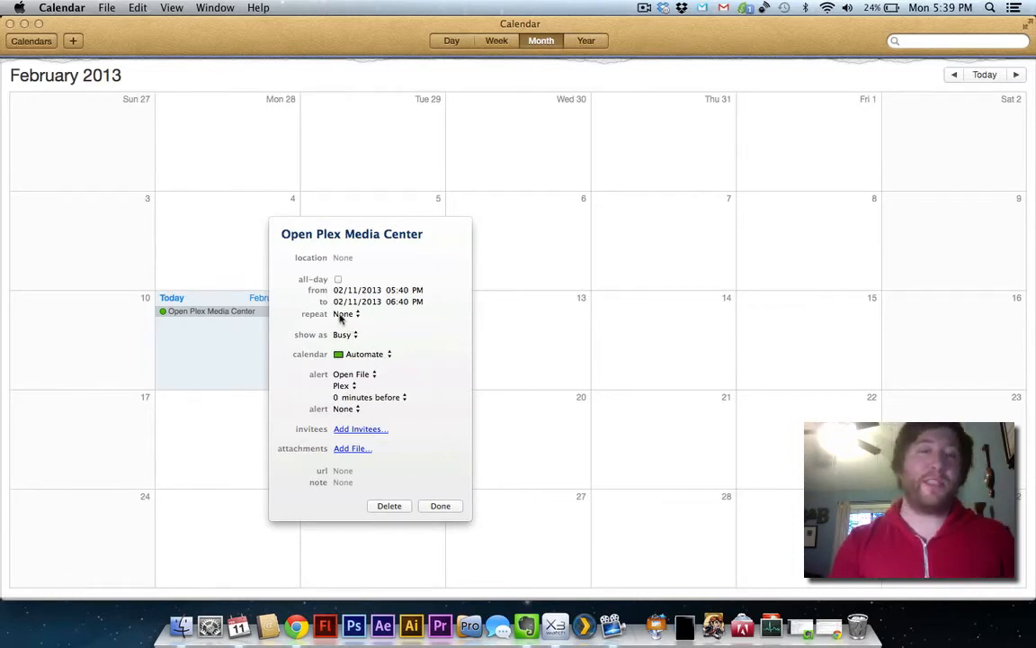
Set a custom weekly repeat on Mondays with no end, and finish editing
left_click(346, 313)
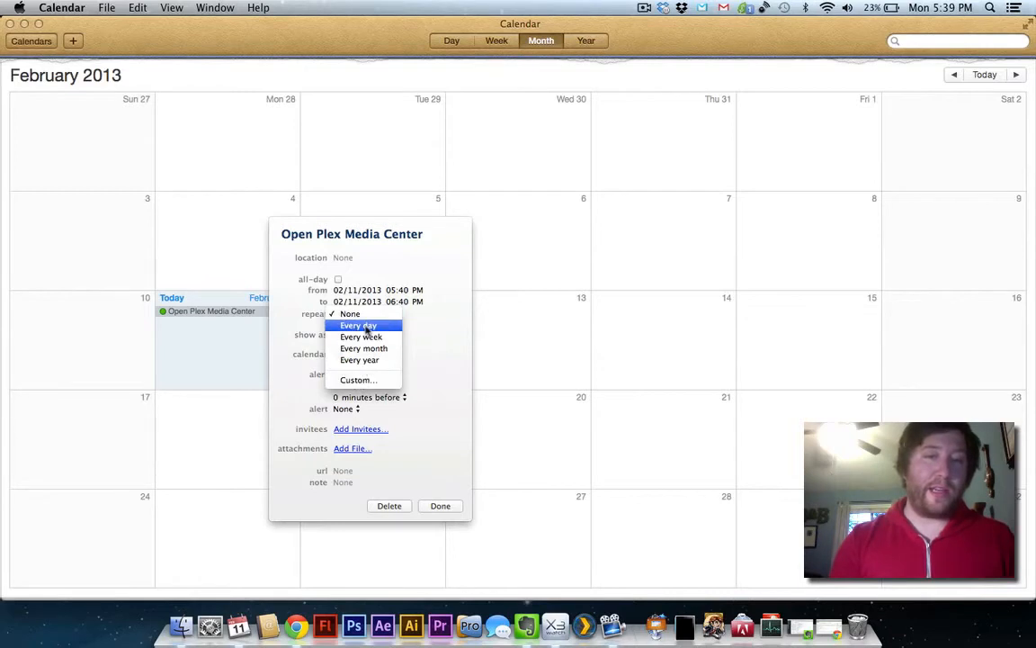
mouse_move(360, 360)
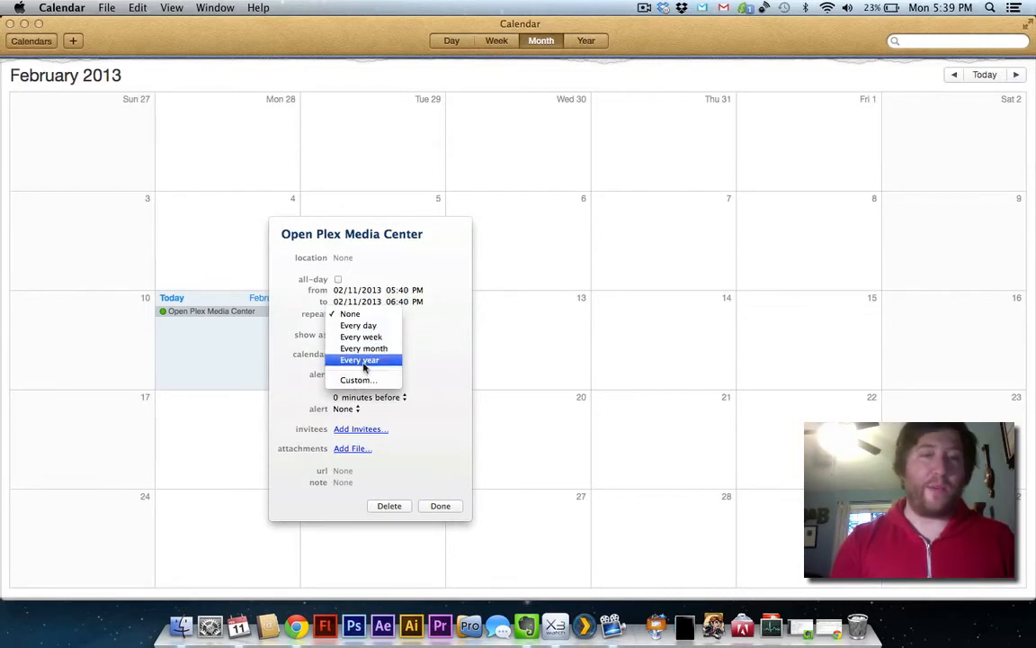
left_click(358, 380)
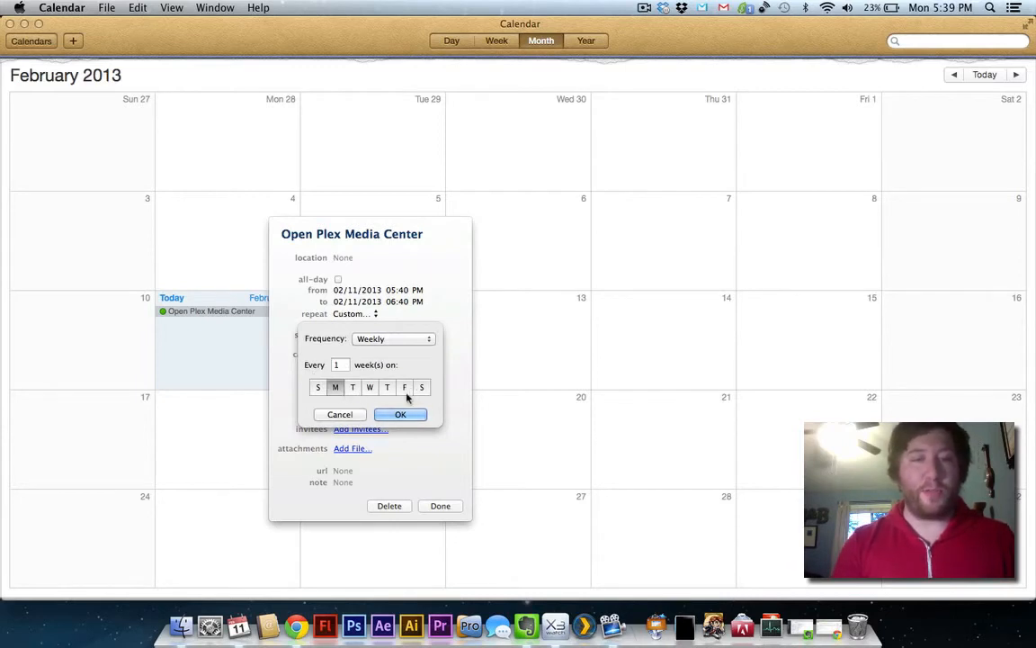
left_click(399, 414)
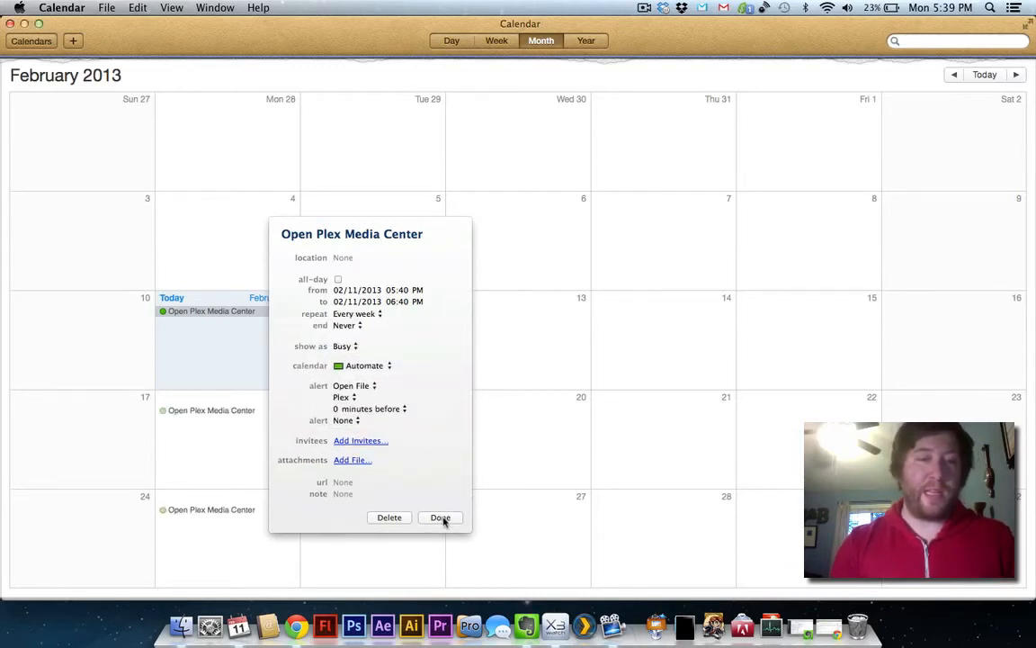
mouse_move(433, 486)
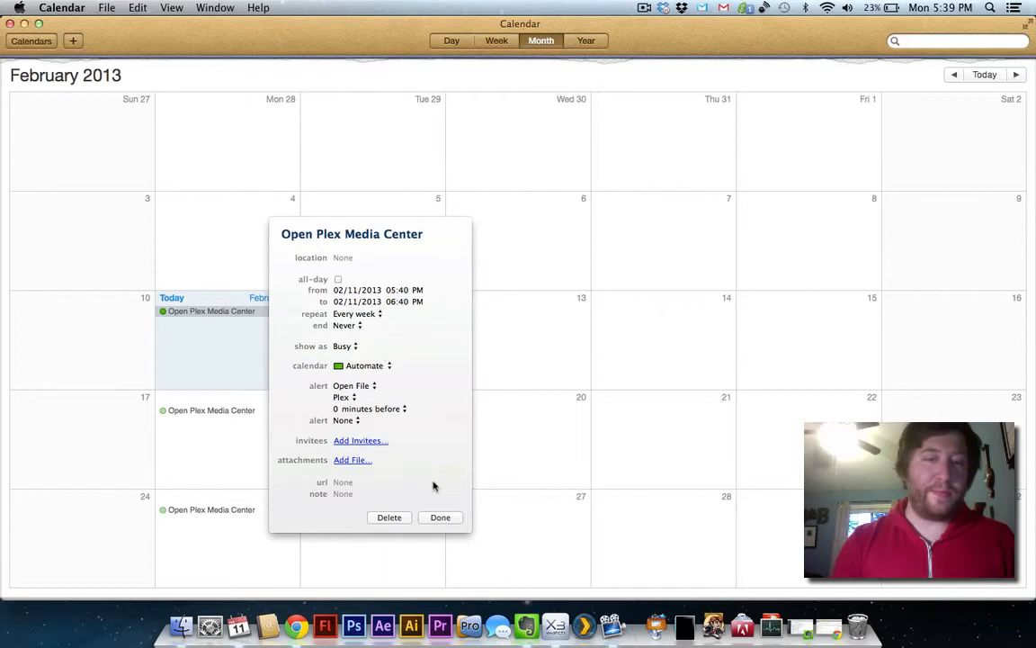
left_click(440, 517)
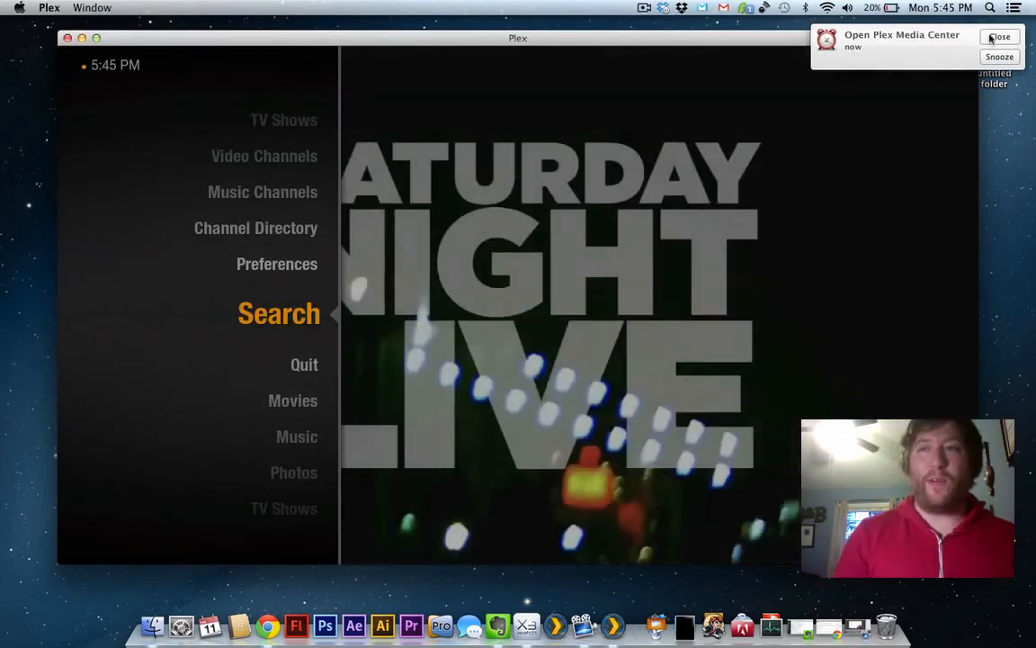
Close the Open Plex Media Center notification after Plex launches
left_click(1000, 36)
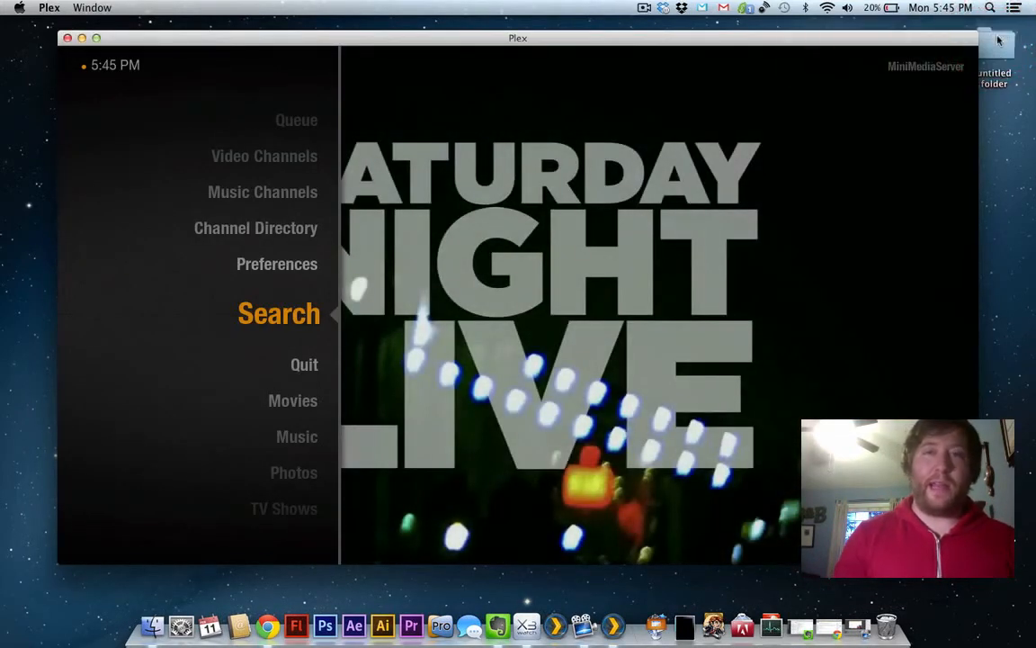
mouse_move(810, 81)
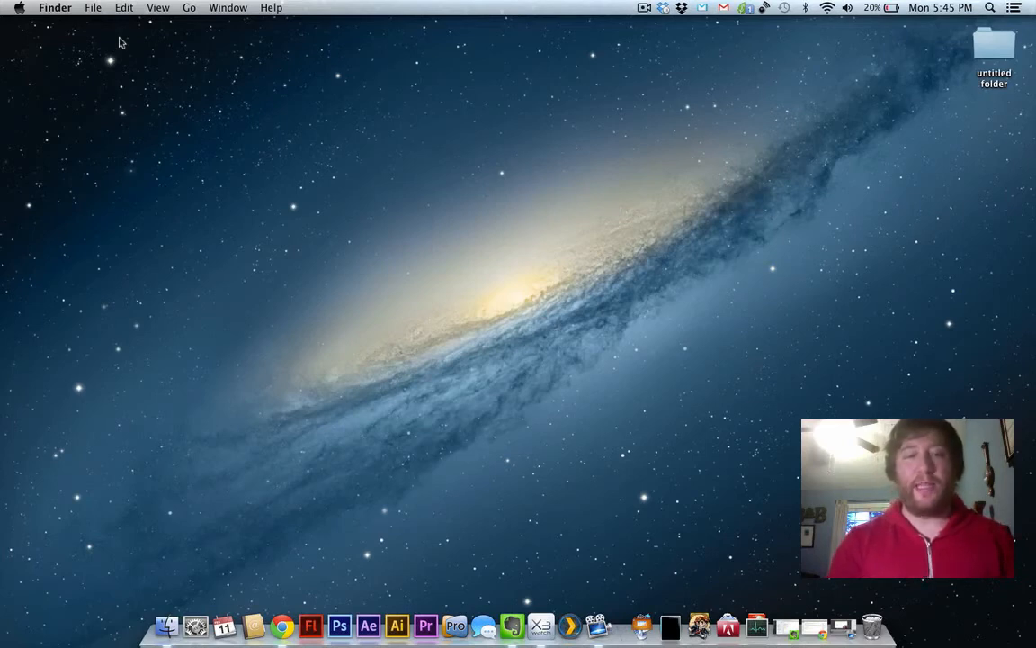
mouse_move(224, 625)
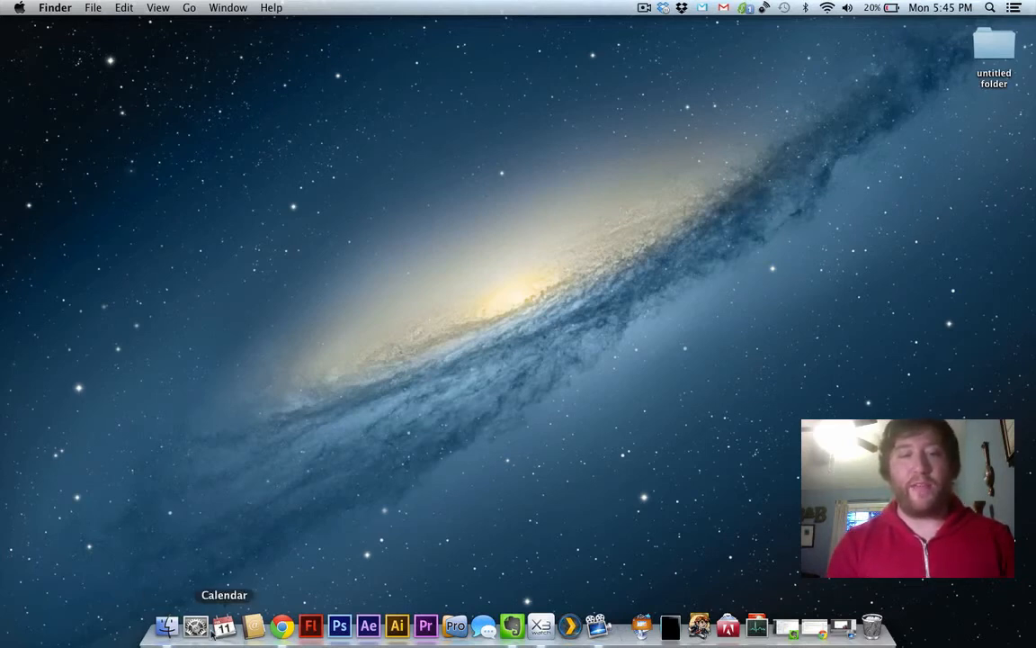